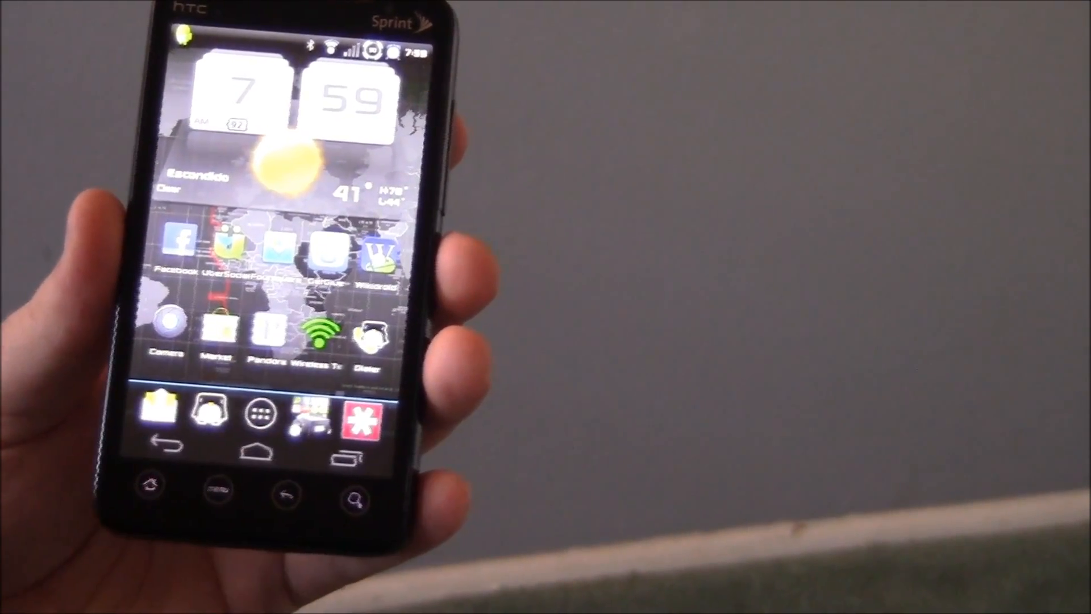
Open the phone's Settings from the home screen.
left_click(260, 412)
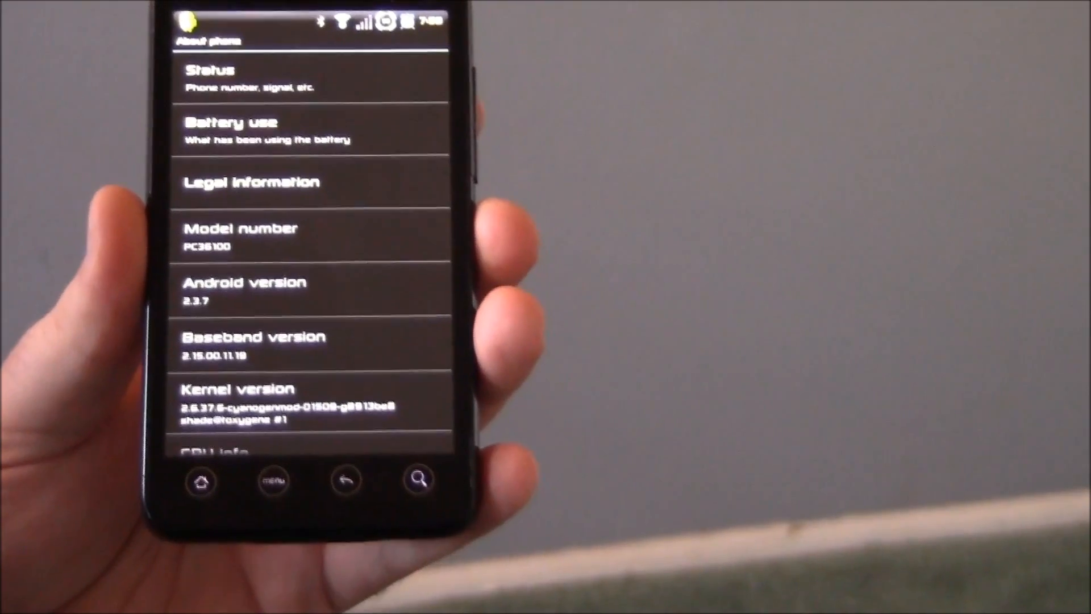
Leave About phone (Android 2.3.7) and return to the main Settings list.
left_click(346, 479)
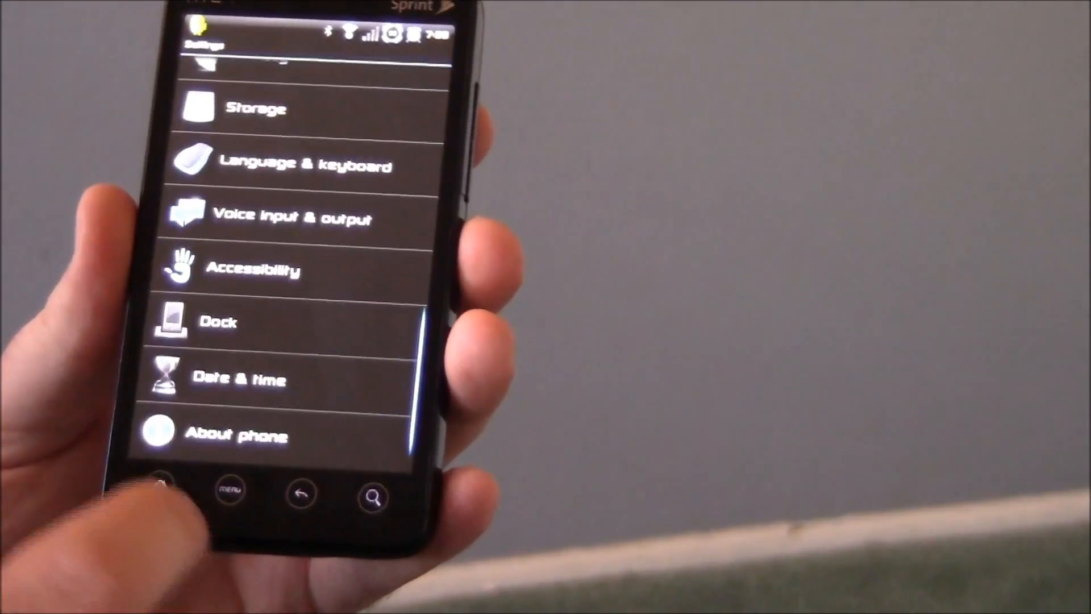